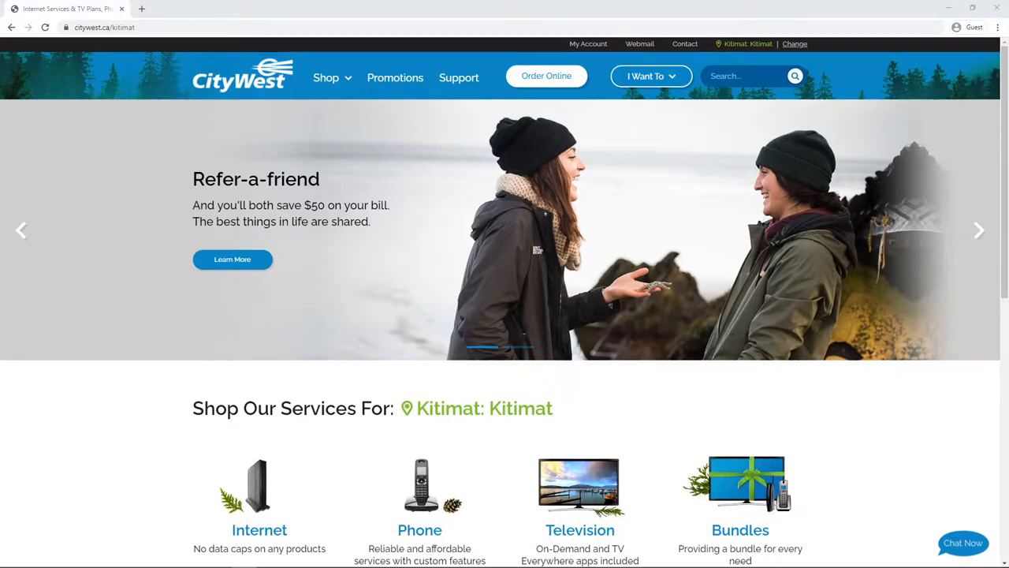
pyautogui.moveTo(198, 47)
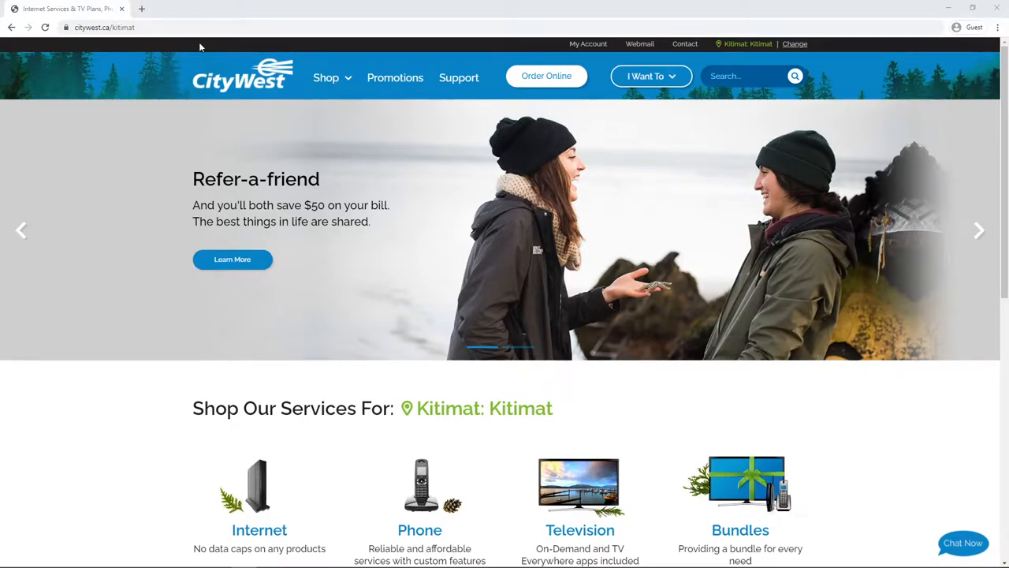
pyautogui.moveTo(588, 44)
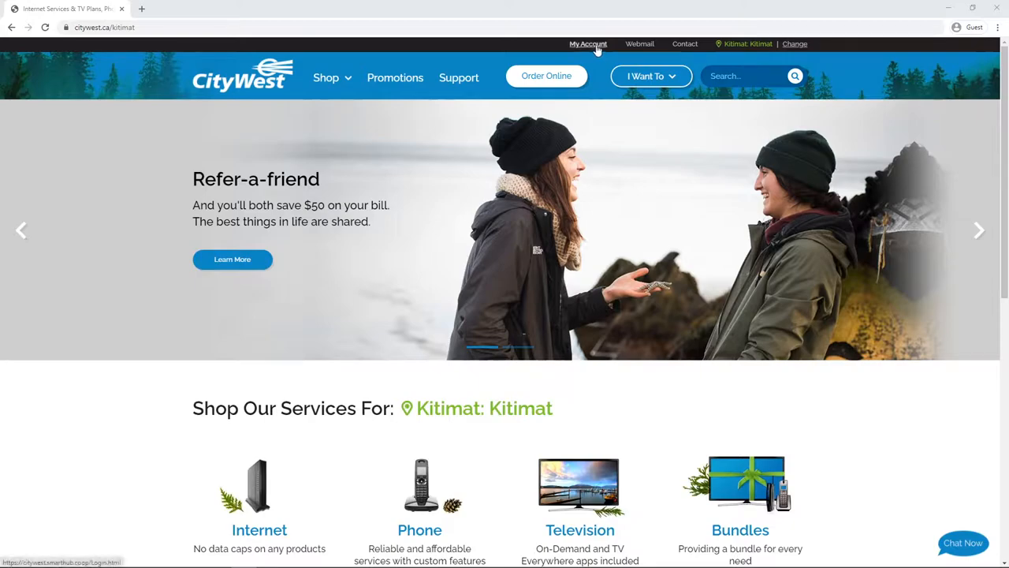
# Reach the SmartHub account login page from the CityWest site's My Account link
pyautogui.click(588, 44)
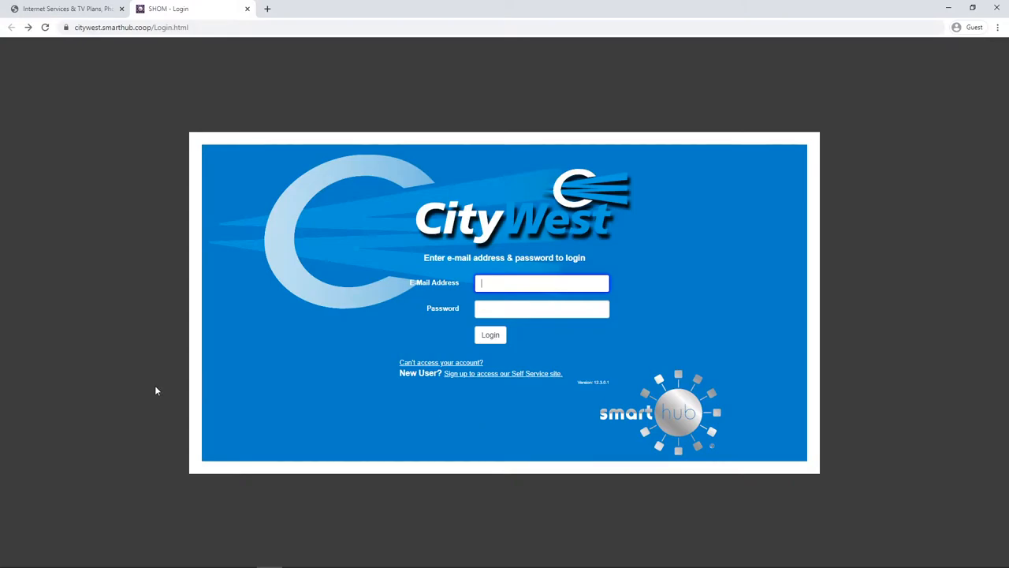
pyautogui.moveTo(464, 380)
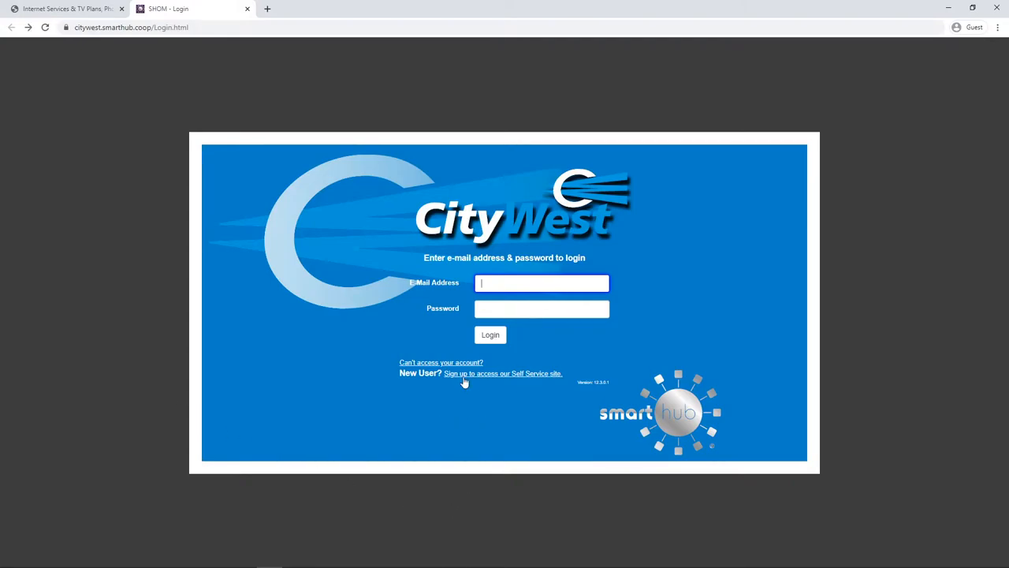
pyautogui.click(502, 372)
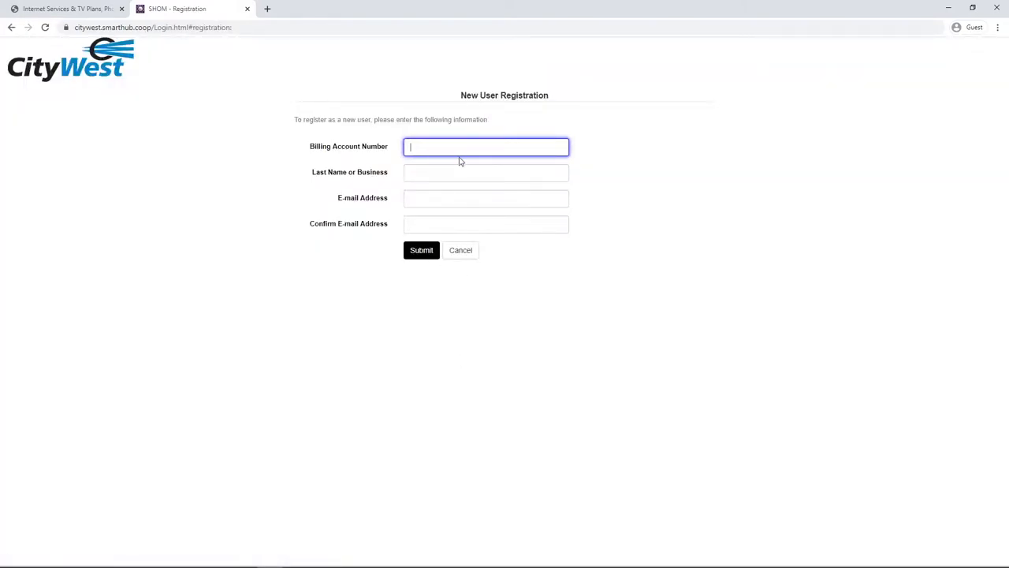
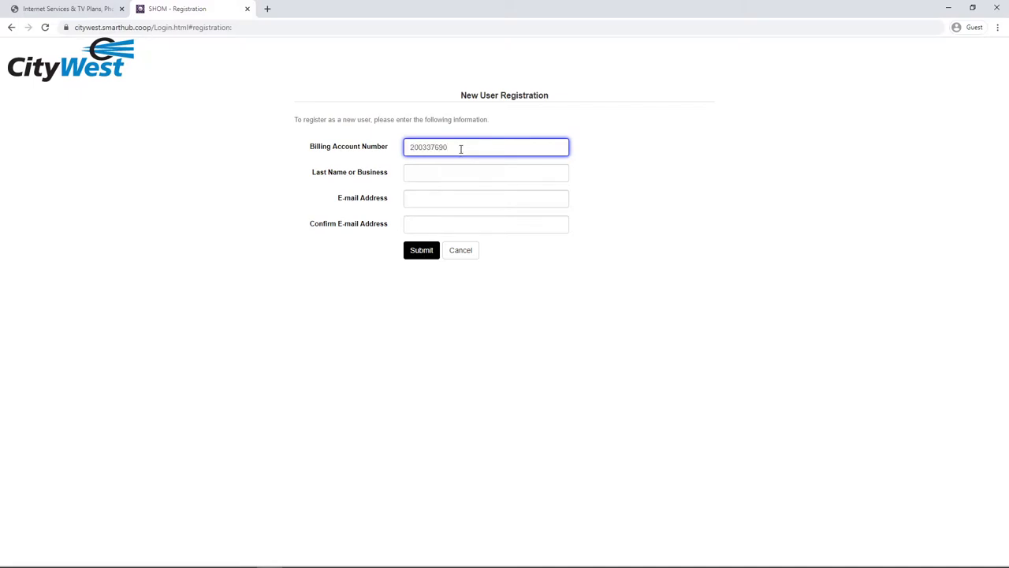
pyautogui.click(485, 171)
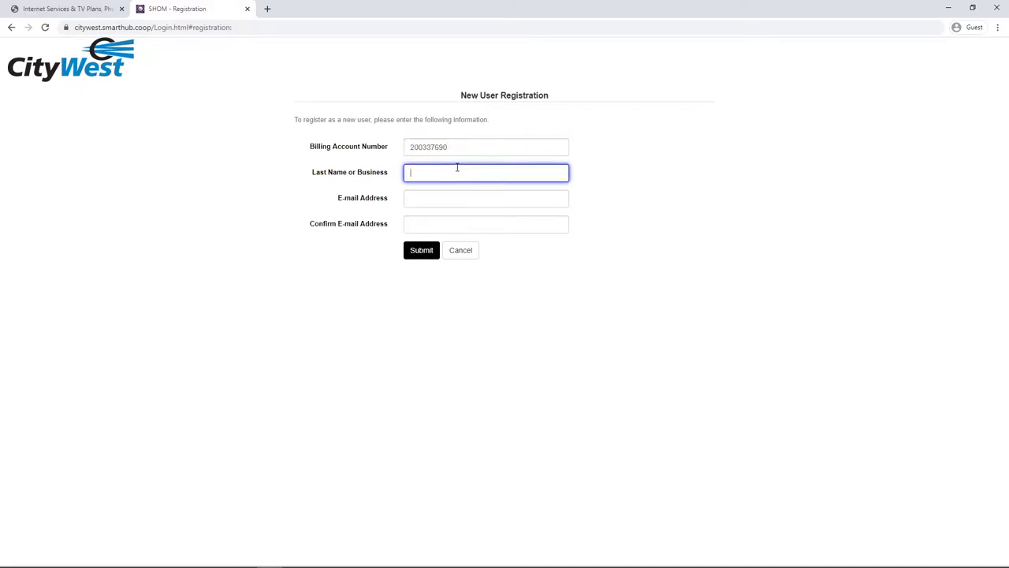
pyautogui.write('Nelson')
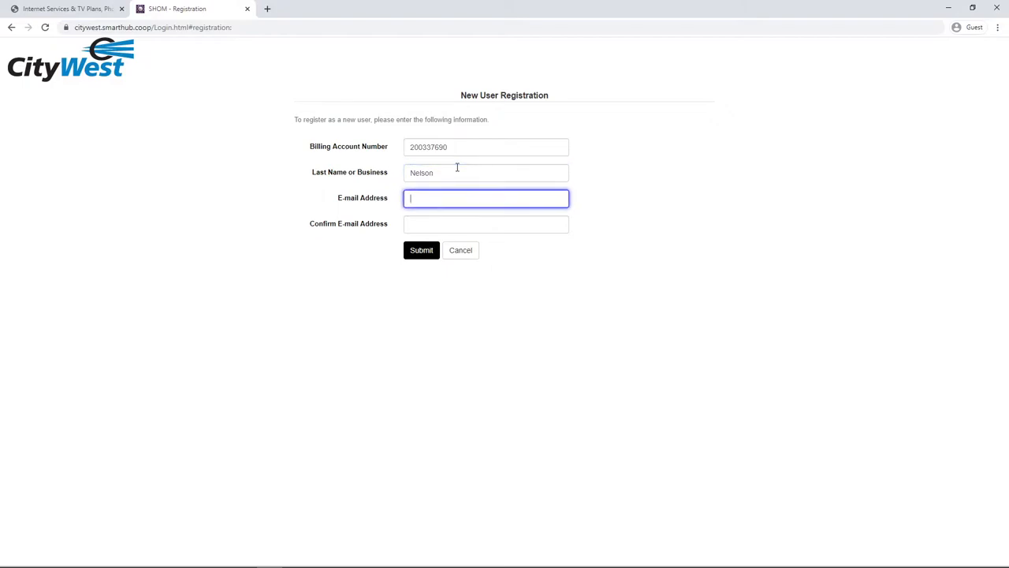
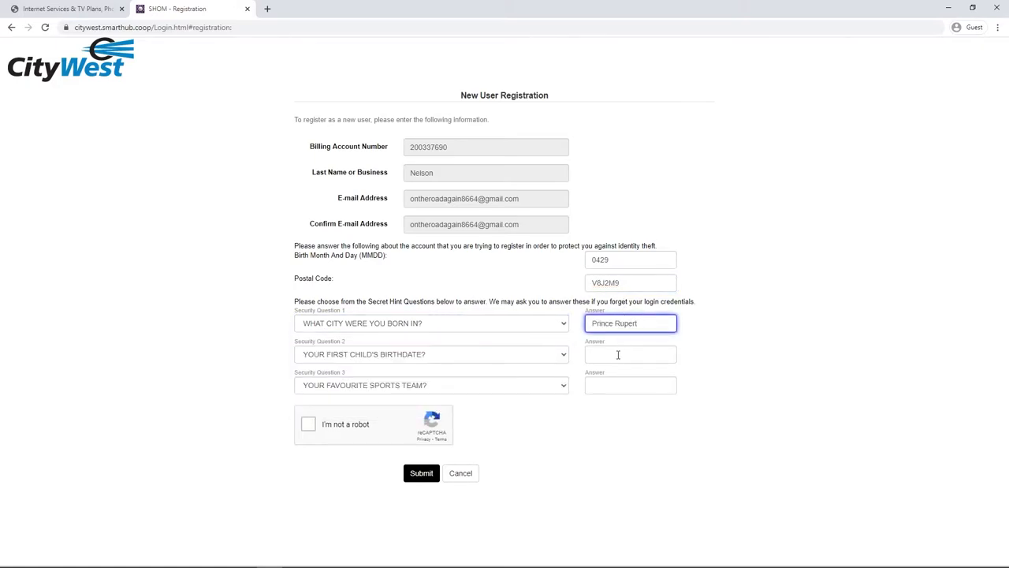
pyautogui.click(432, 353)
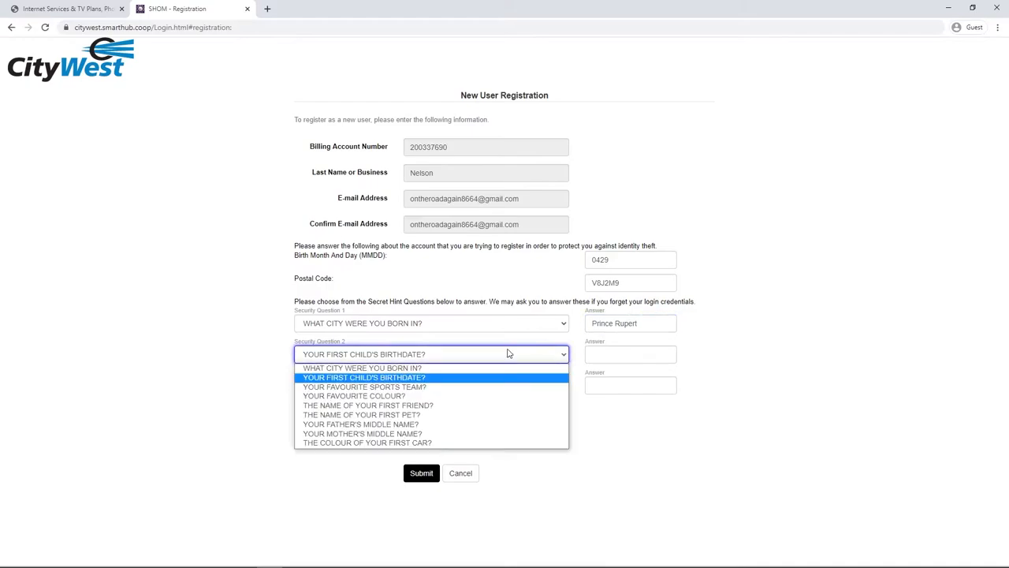
pyautogui.click(364, 387)
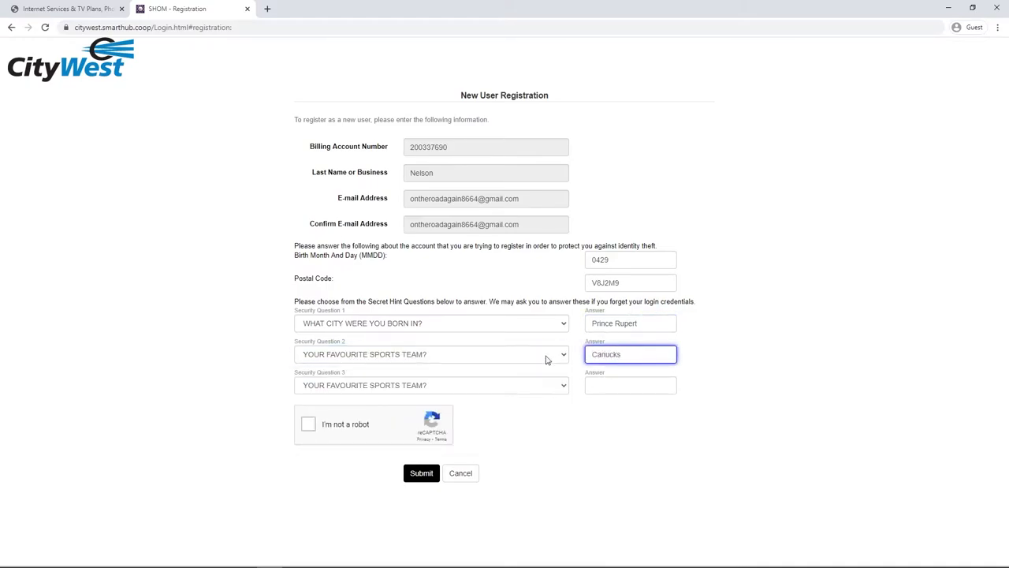
pyautogui.click(432, 385)
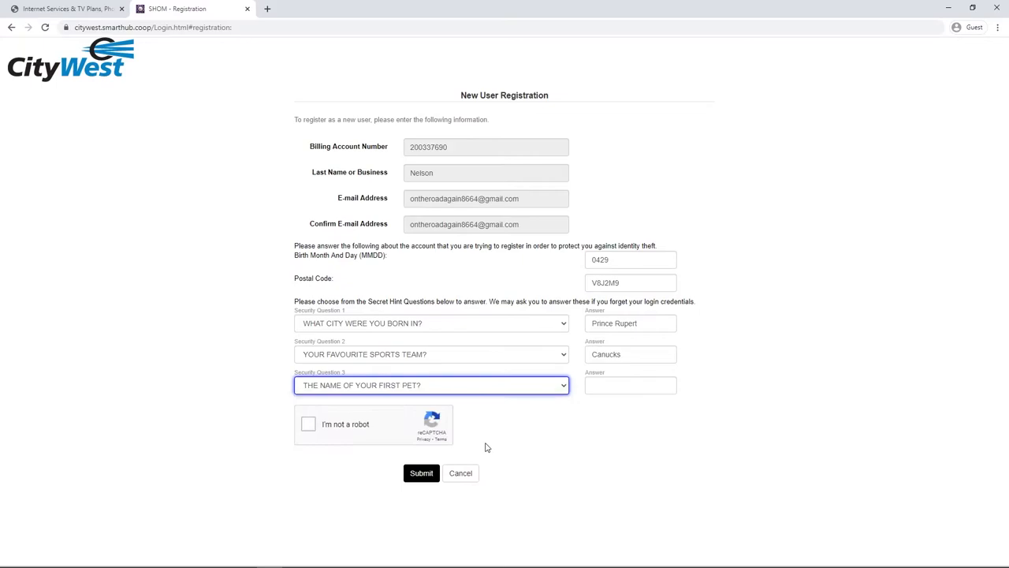
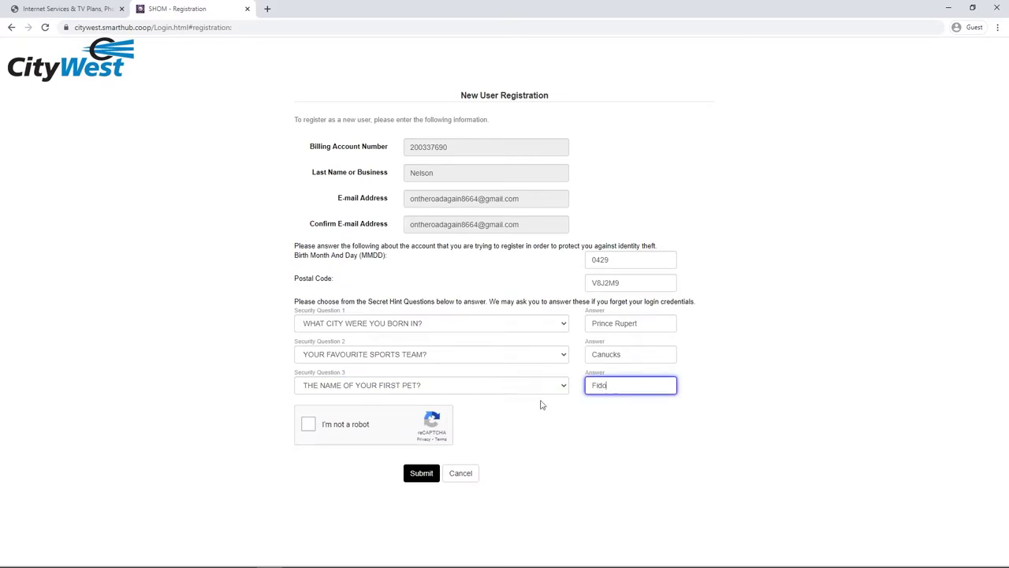
pyautogui.click(309, 422)
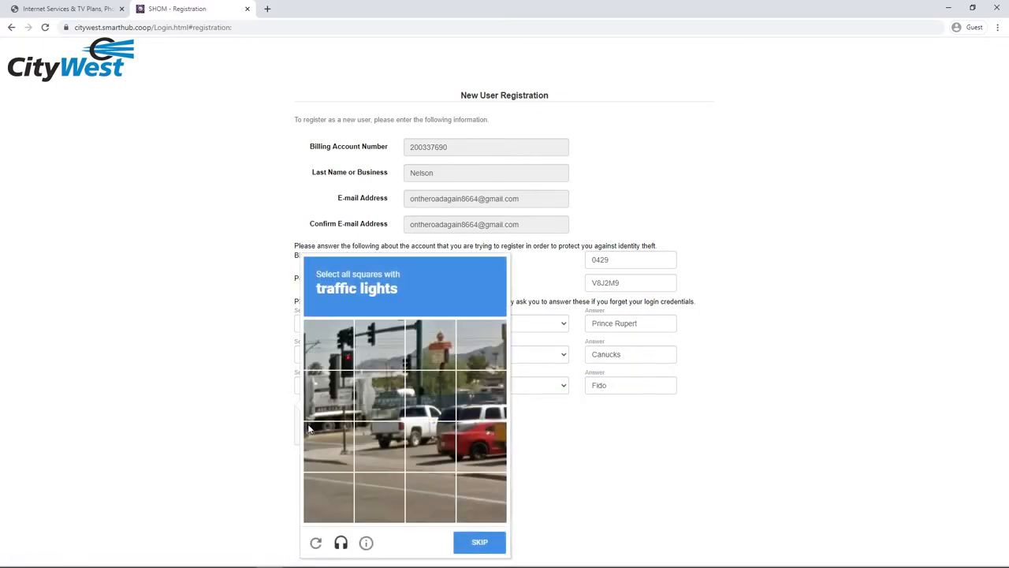
# Pass the traffic-lights image challenge and submit the completed registration
pyautogui.click(328, 345)
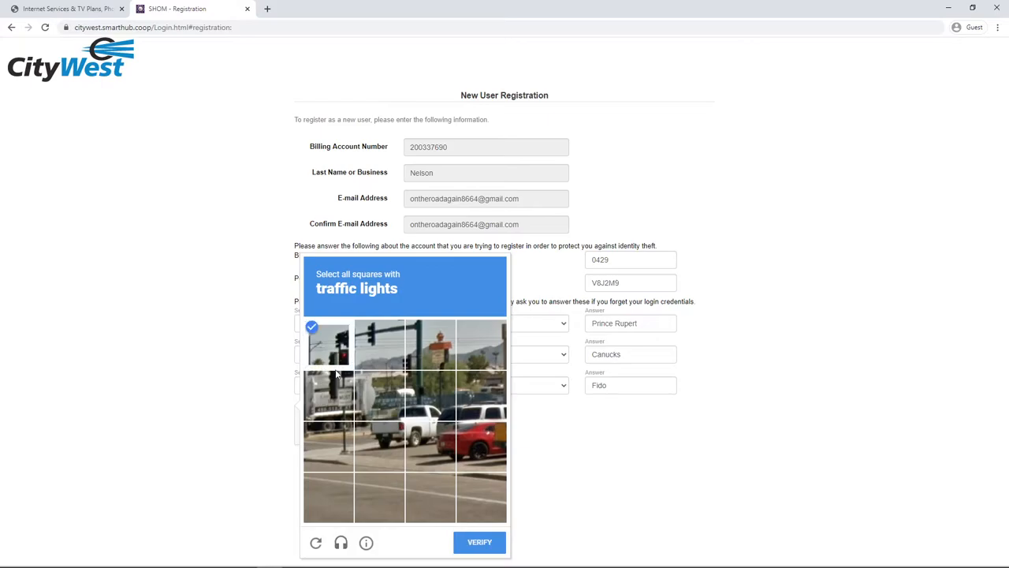
pyautogui.click(378, 344)
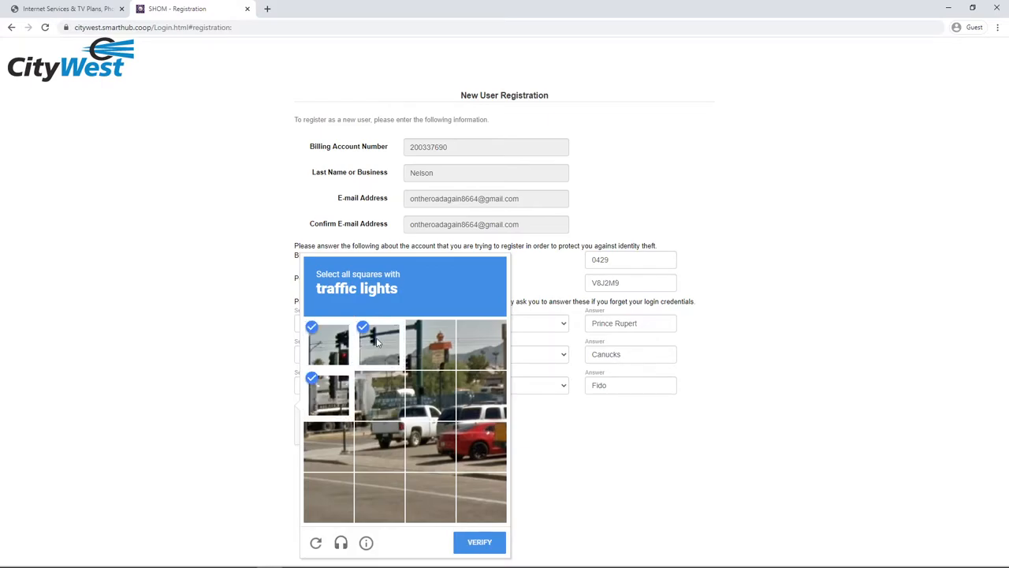
pyautogui.click(480, 542)
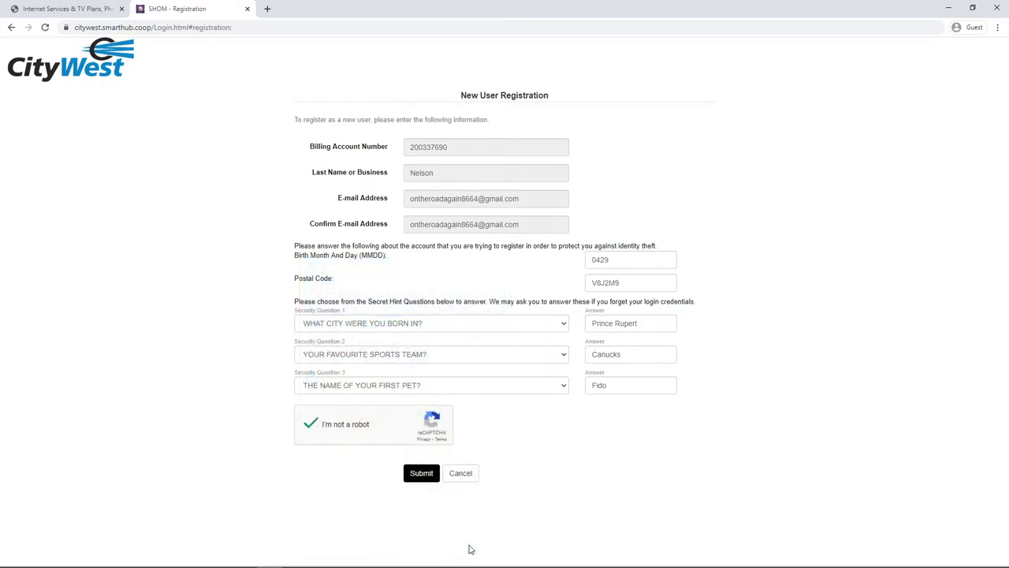
pyautogui.click(421, 473)
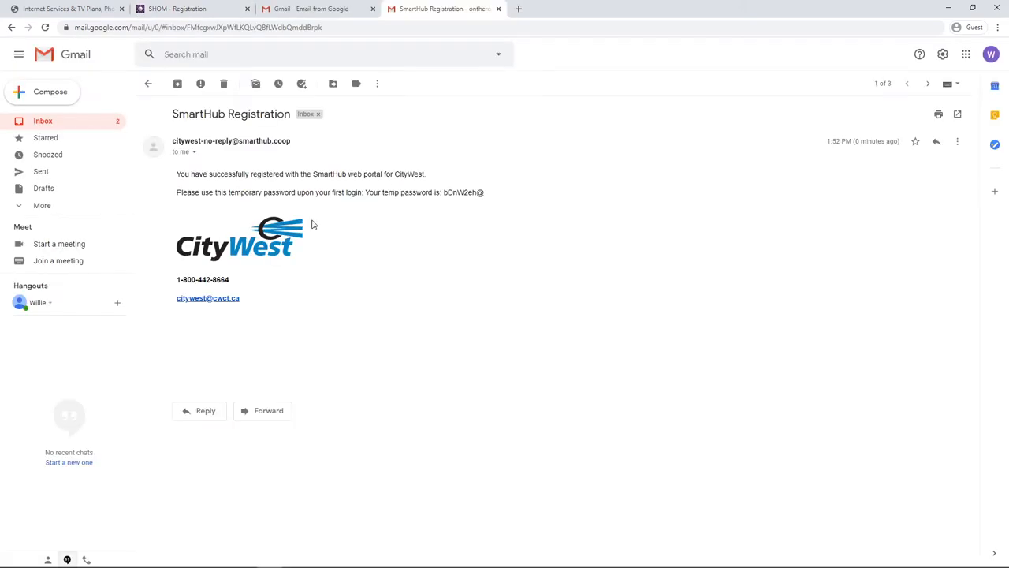
pyautogui.moveTo(277, 229)
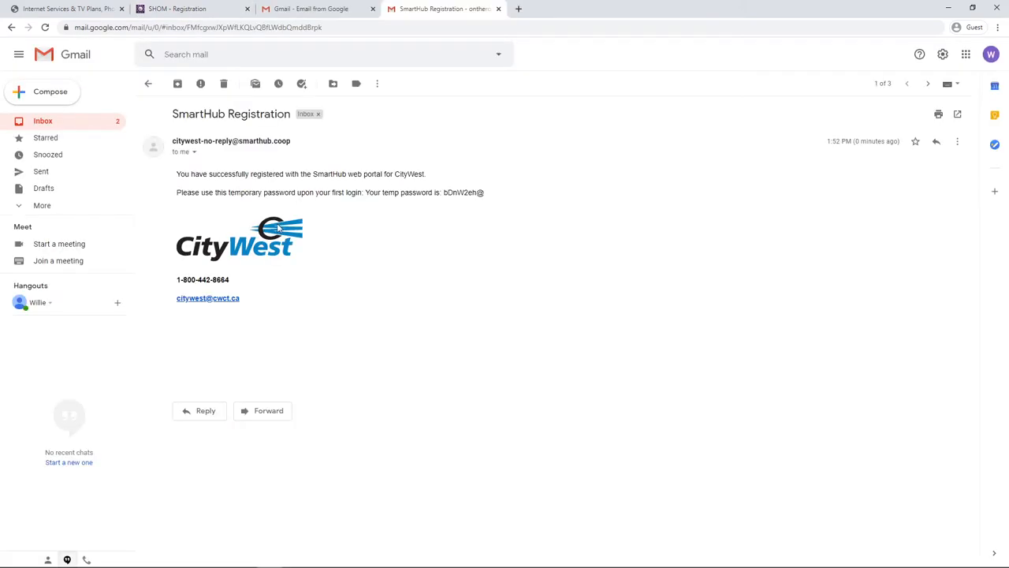
pyautogui.moveTo(429, 196)
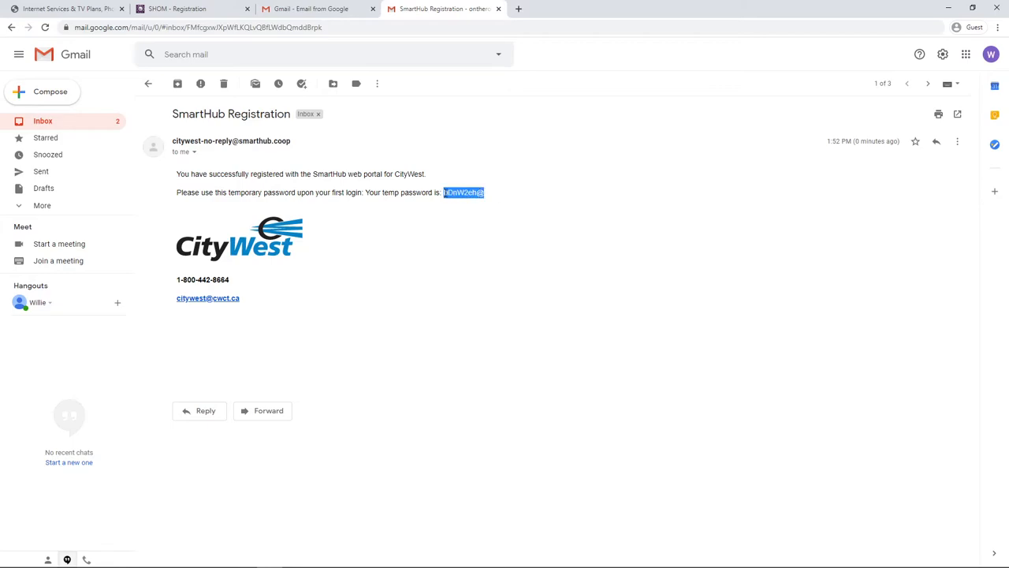
# Return from Gmail to the SmartHub registration Congratulations tab
pyautogui.click(192, 9)
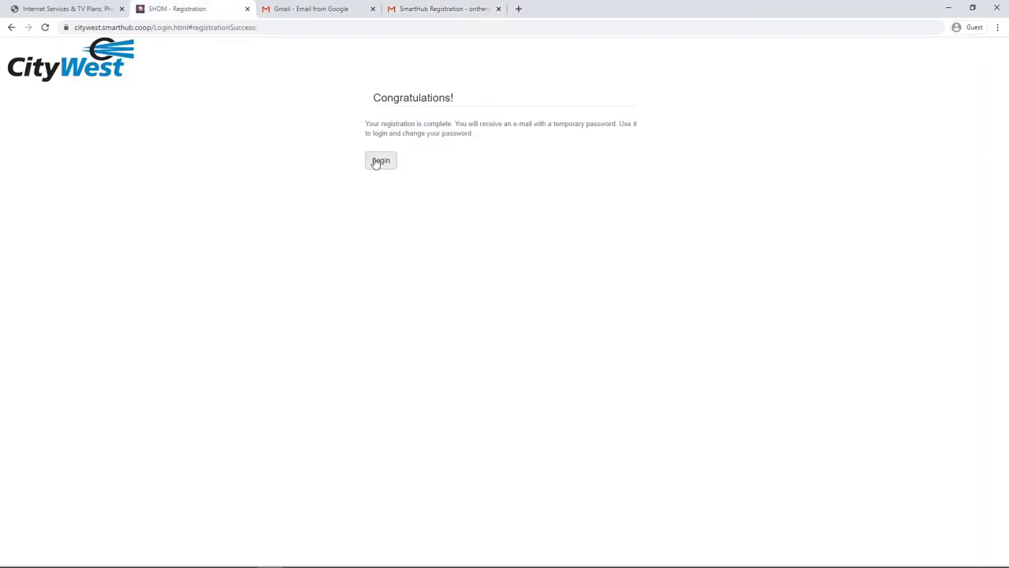
# Log in to SmartHub with the account e-mail and the temporary password
pyautogui.click(382, 161)
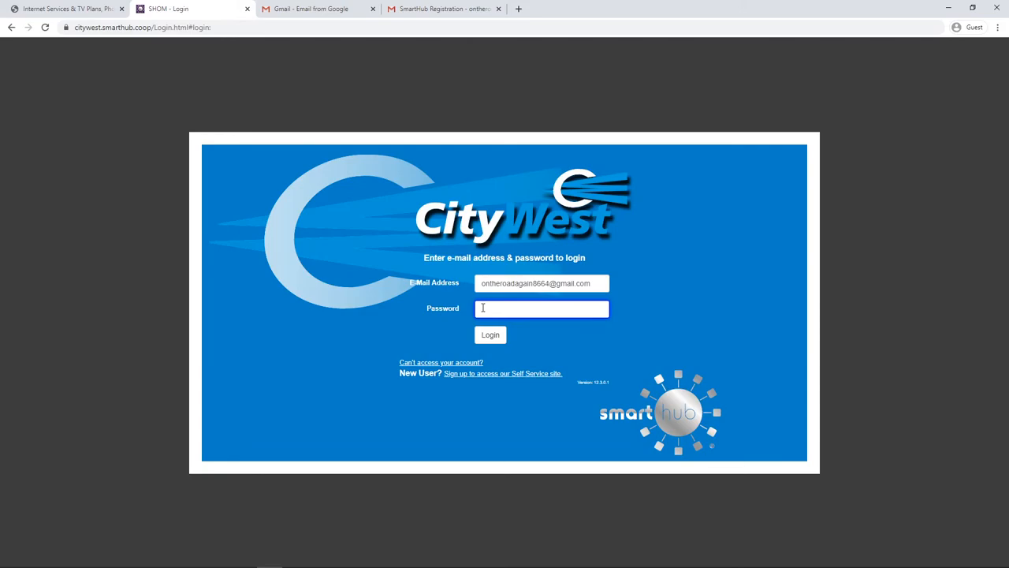
pyautogui.write('password')
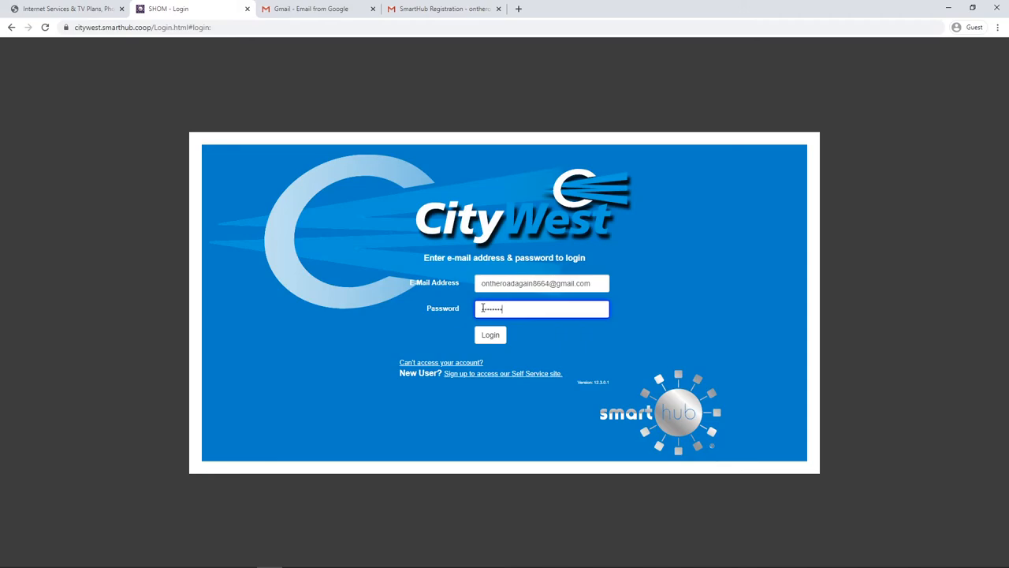
pyautogui.click(489, 334)
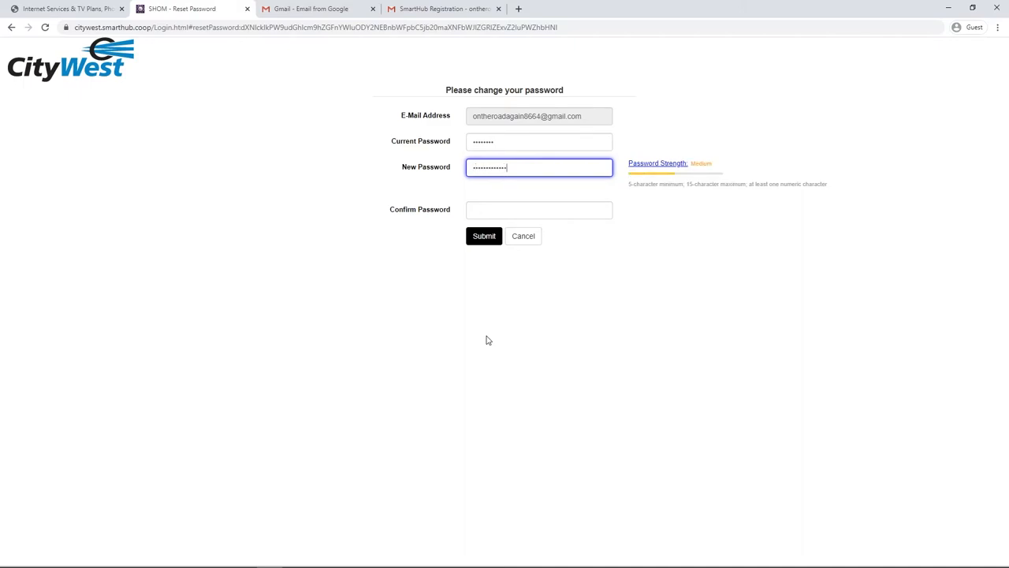
# Submit the new password and land on the account overview showing $0.00 due
pyautogui.click(484, 236)
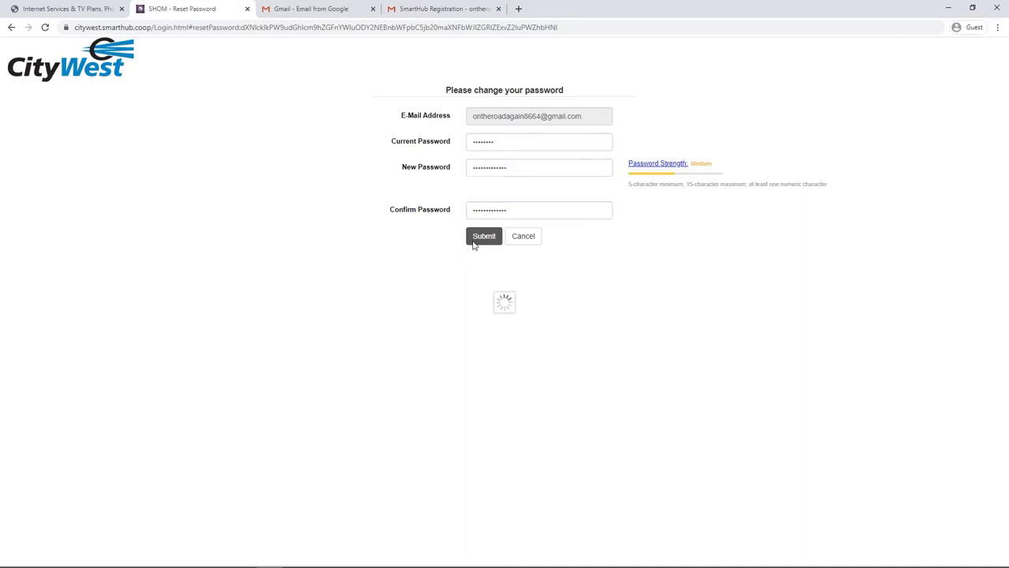
pyautogui.click(482, 237)
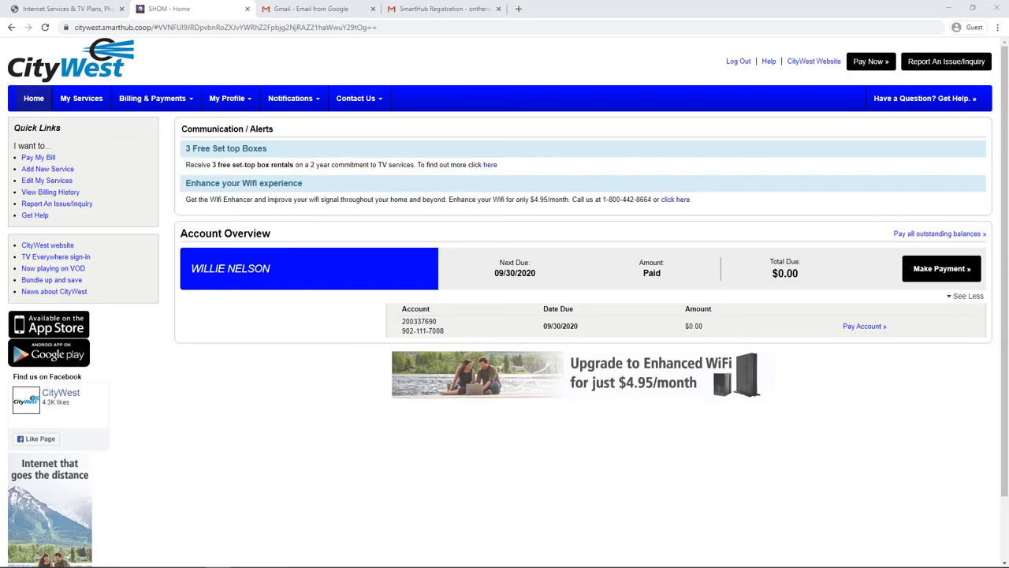